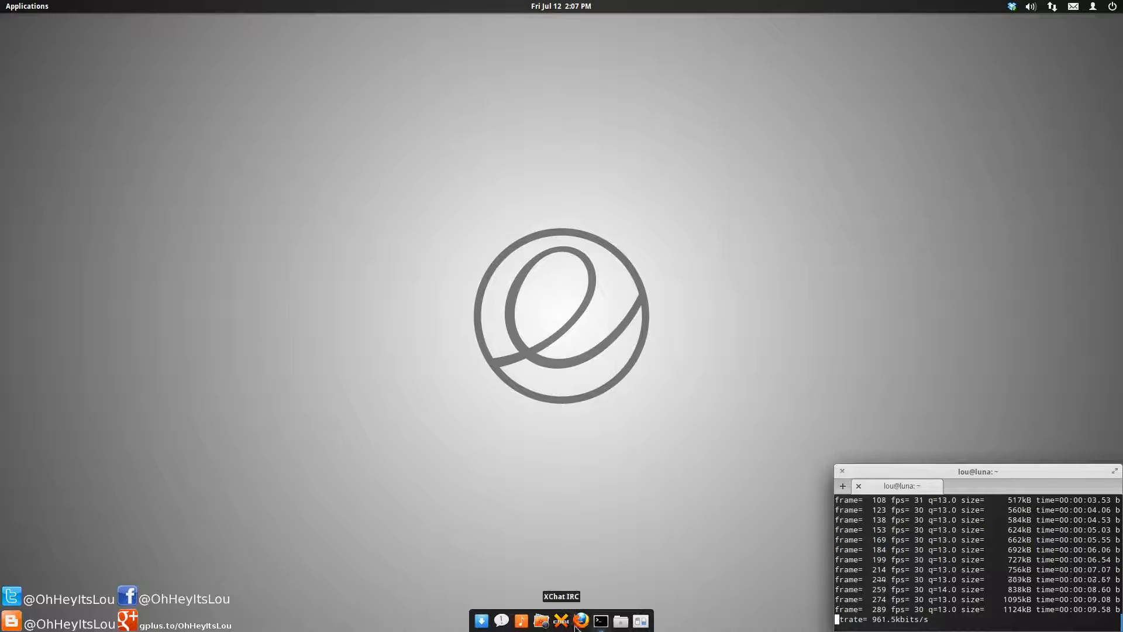
Launch Files from the dock on the Home folder and move its window to the upper left.
left_click(619, 620)
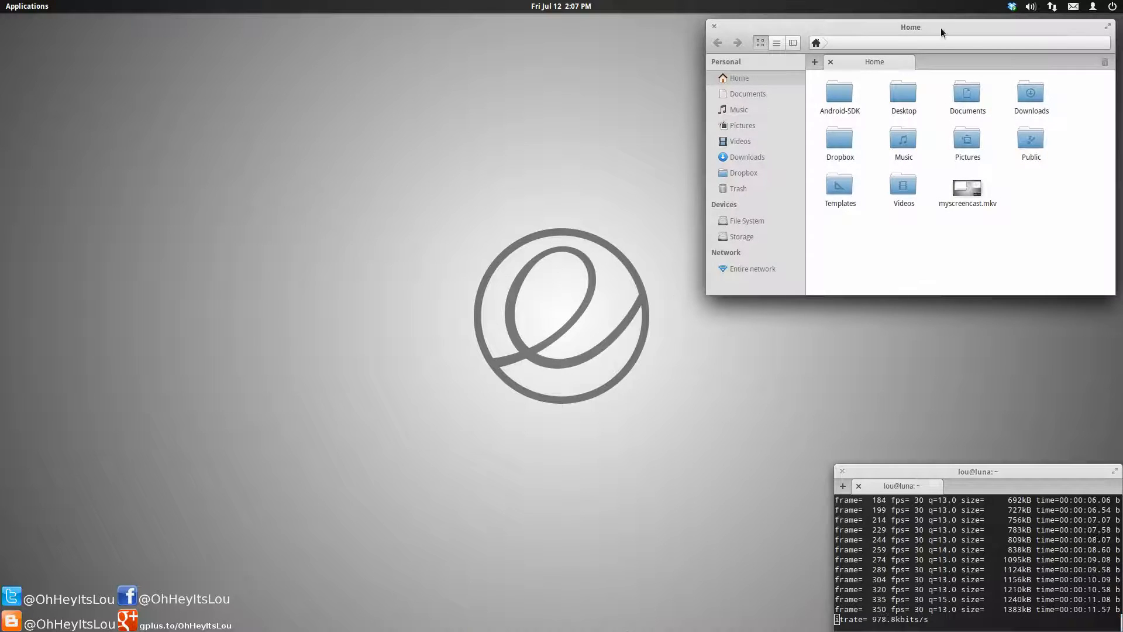
left_click_drag(910, 27, 296, 54)
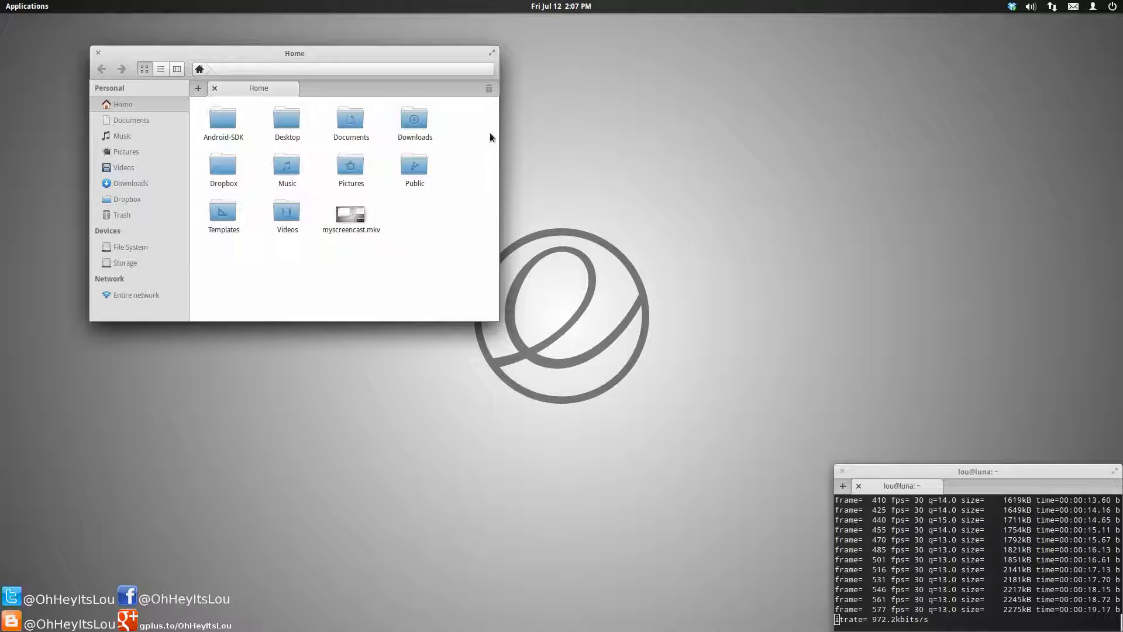
mouse_move(344, 34)
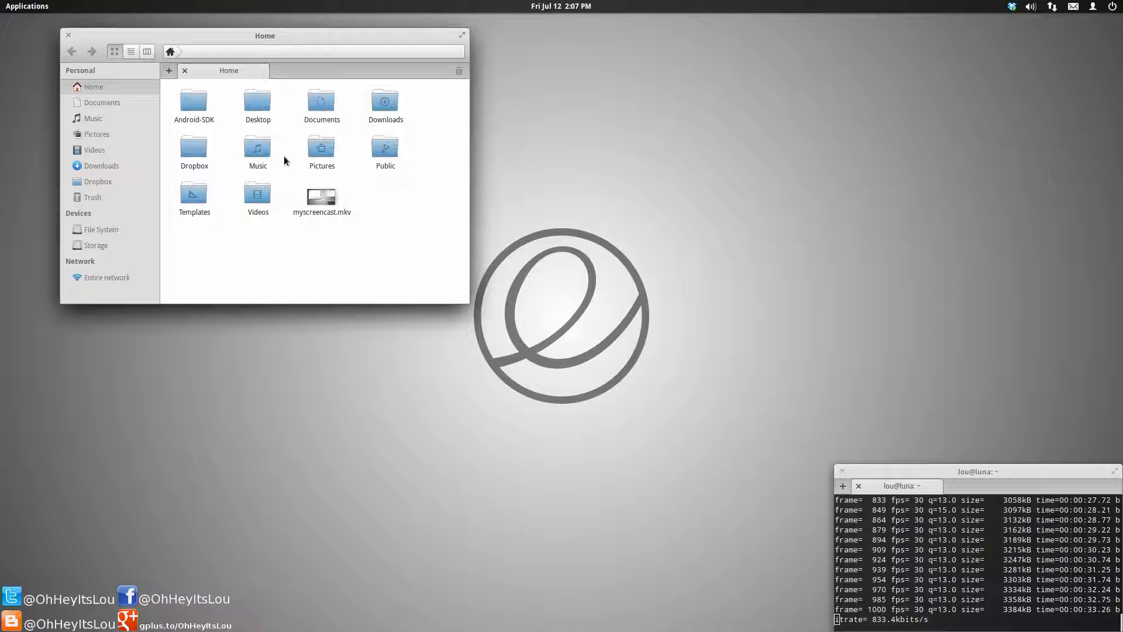
mouse_move(385, 149)
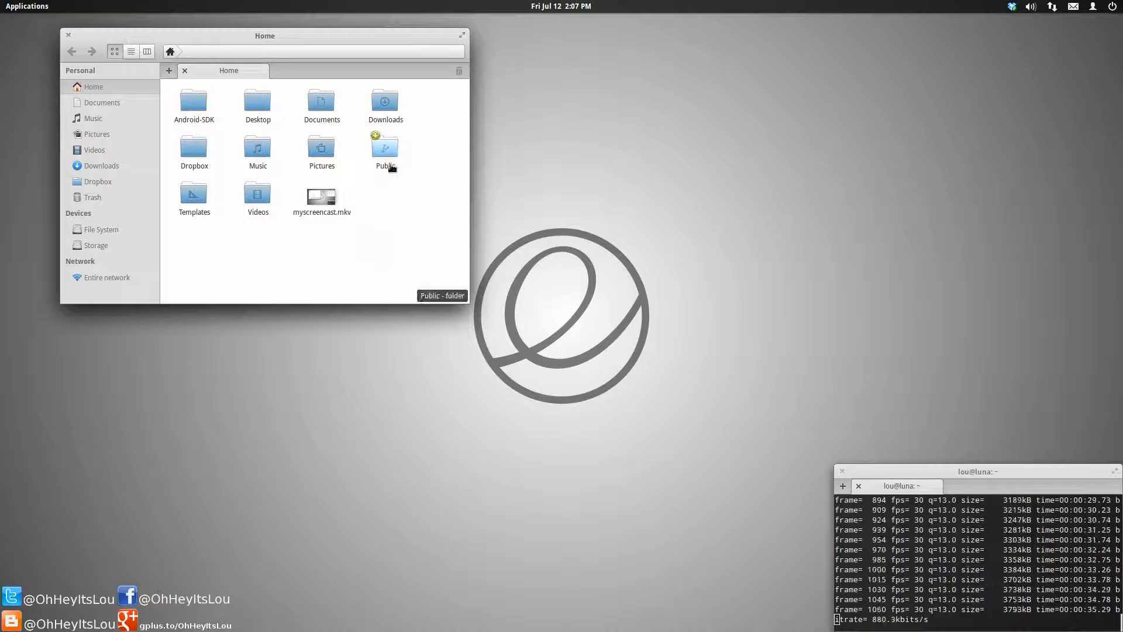
mouse_move(381, 190)
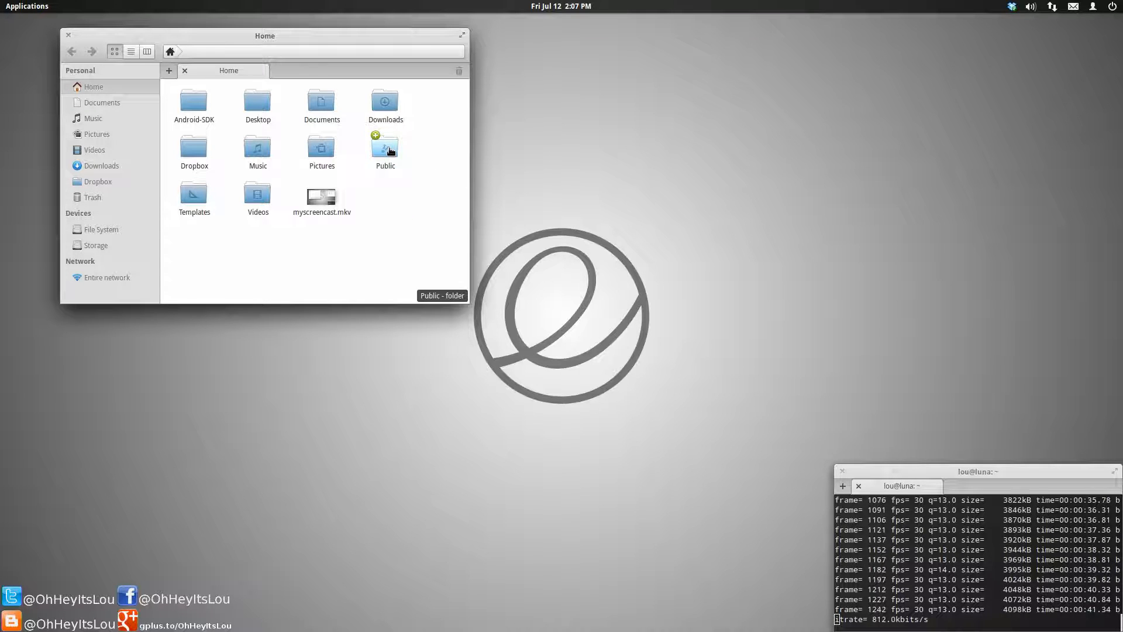
Enter the Public folder and return to Home in the Files window.
double_click(385, 101)
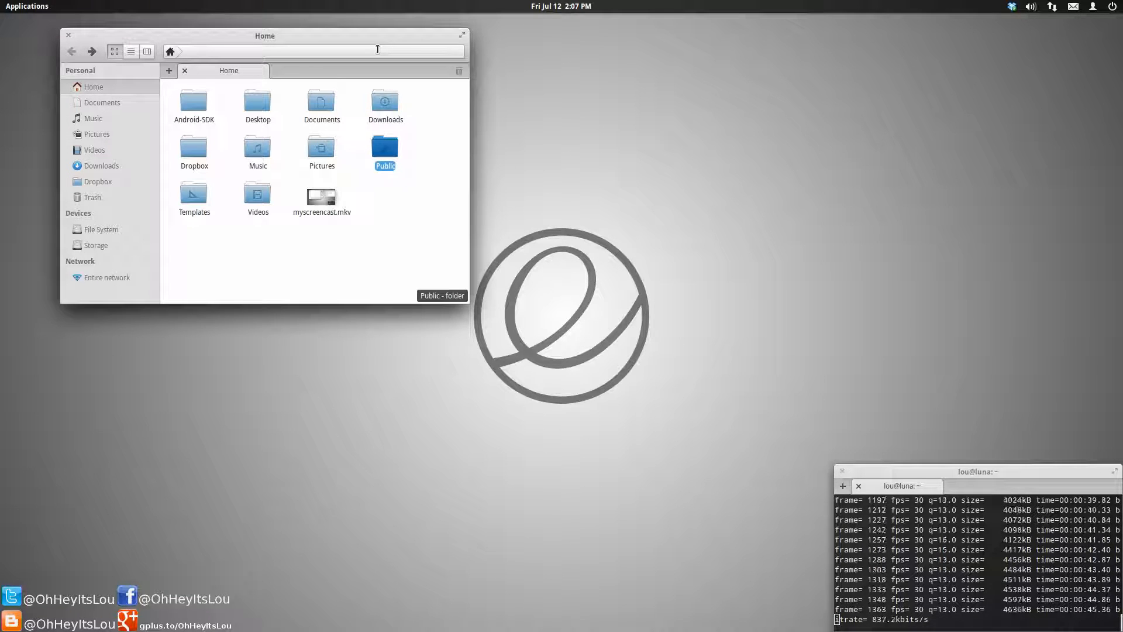
left_click(385, 103)
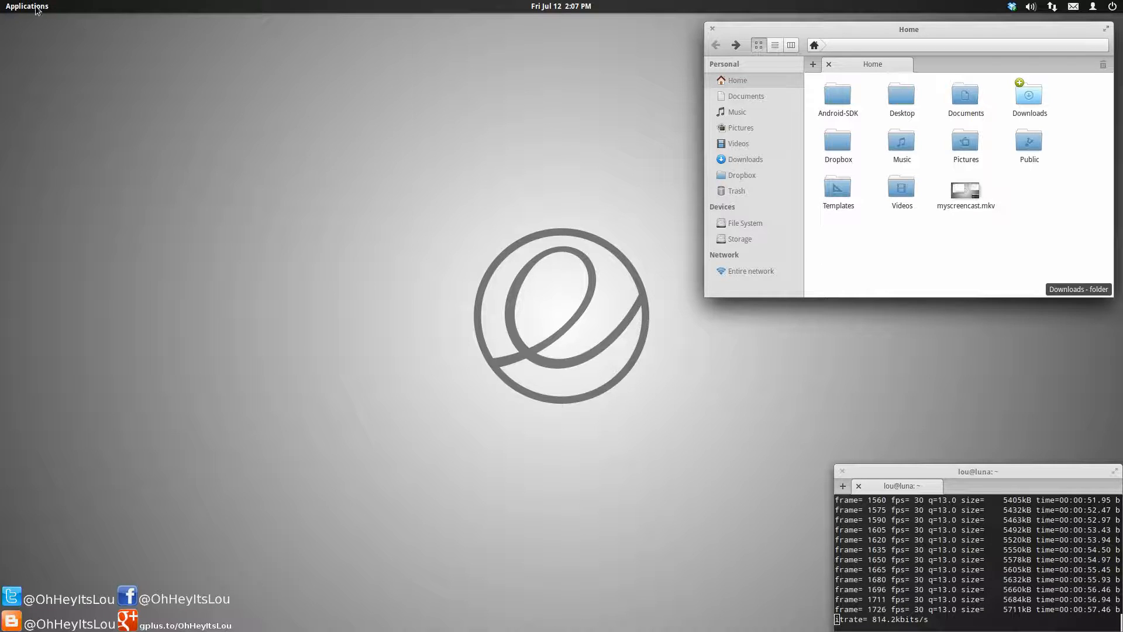
Enter 'sudo apt-get install dconf-tools' in the Applications launcher search and bring up the Configuration Editor.
left_click(26, 7)
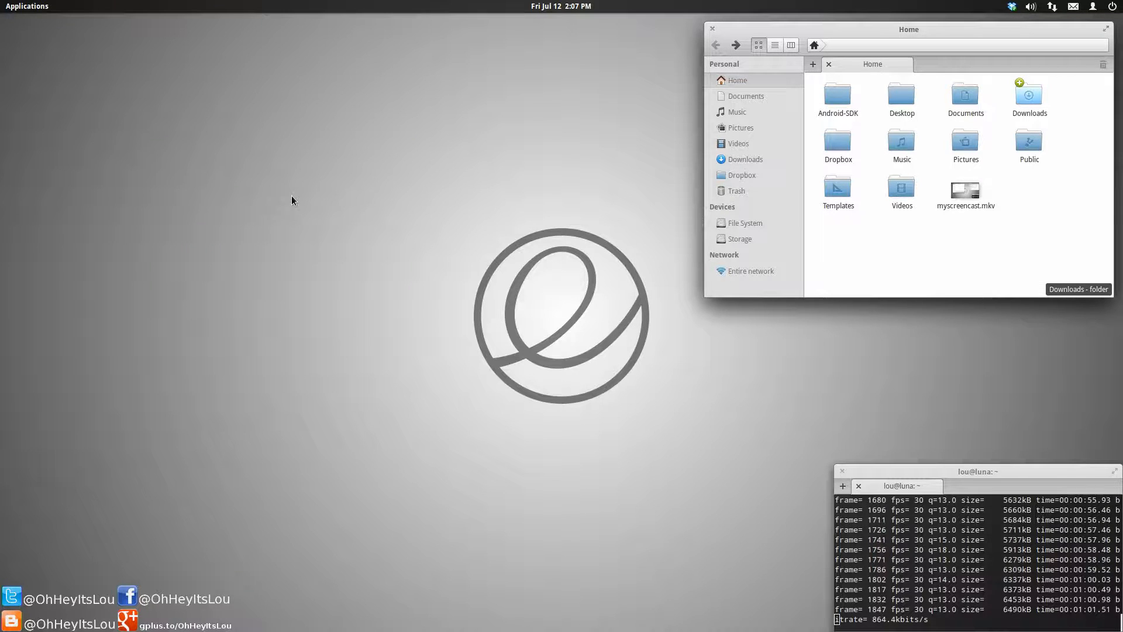
type("sudo apt-g")
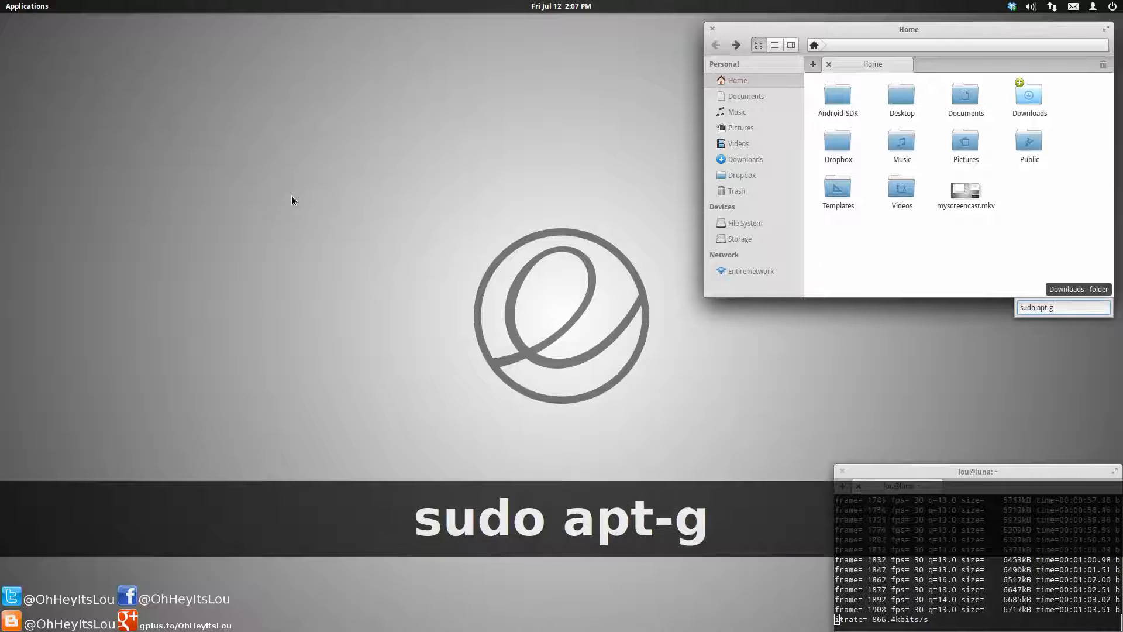
type("et install dcon")
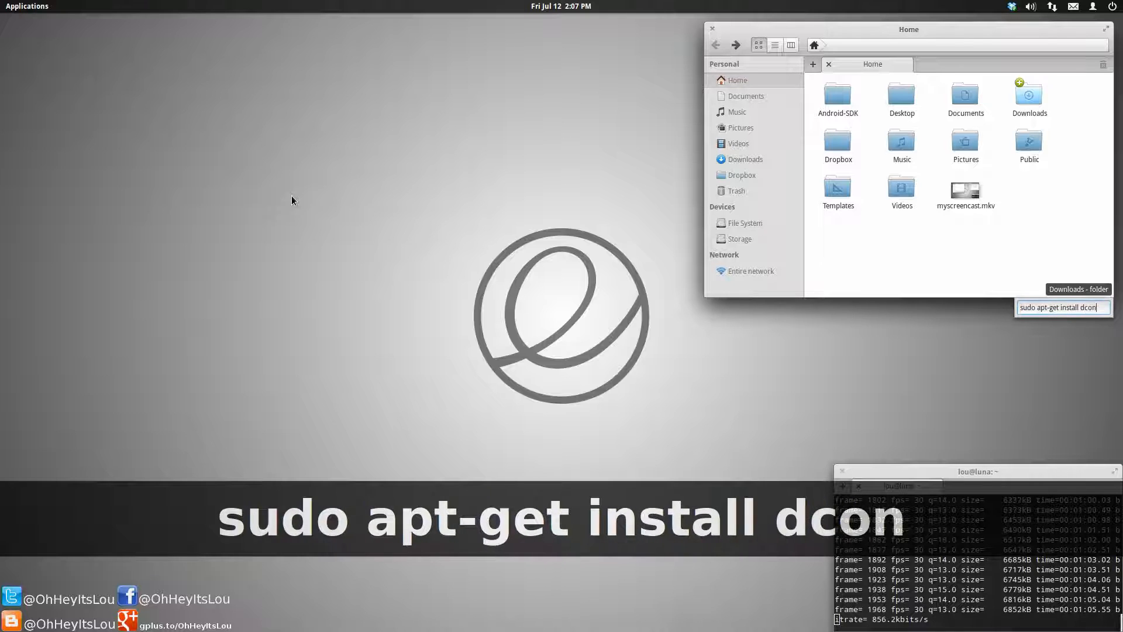
type("f-tools")
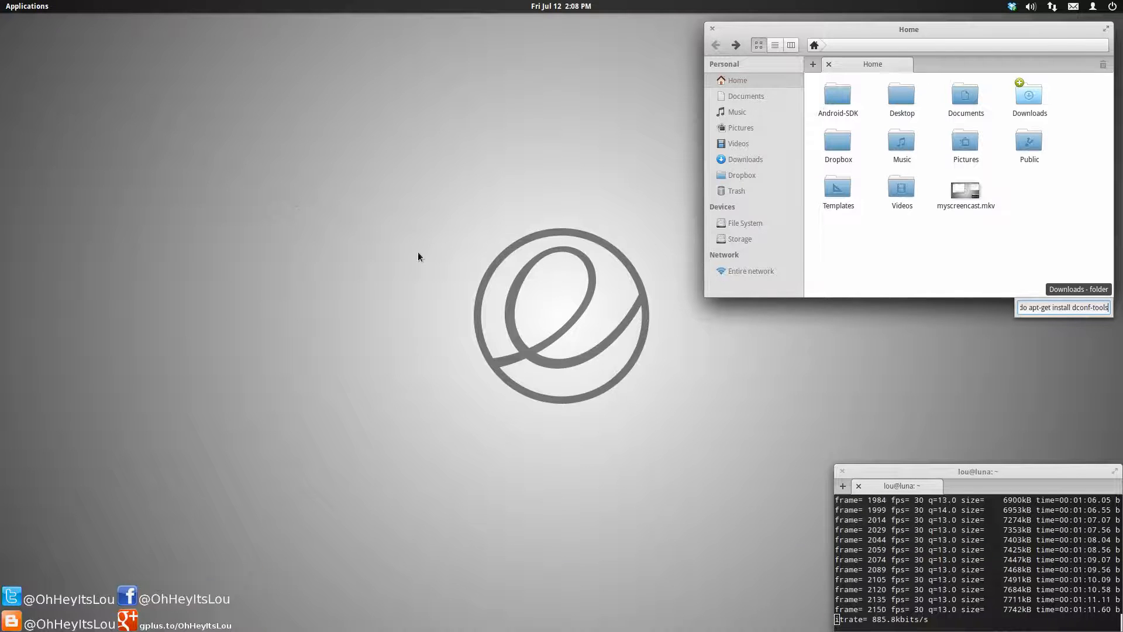
left_click(27, 6)
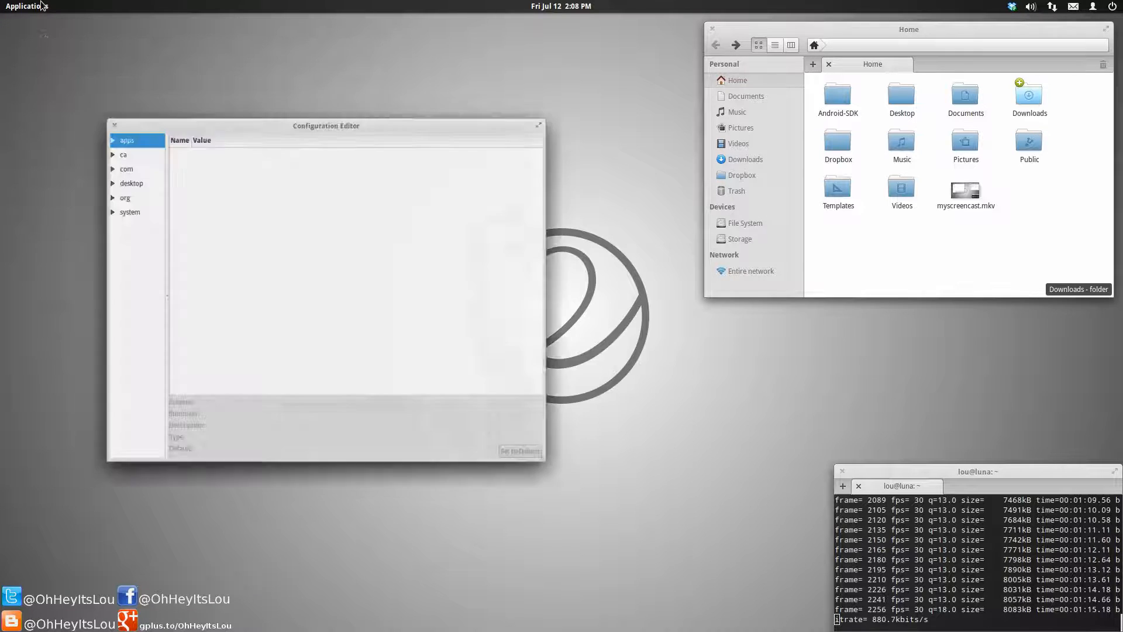
Move the Configuration Editor to the upper left and browse org > pantheon > files > preferences to the single-click key.
left_click_drag(325, 125, 328, 34)
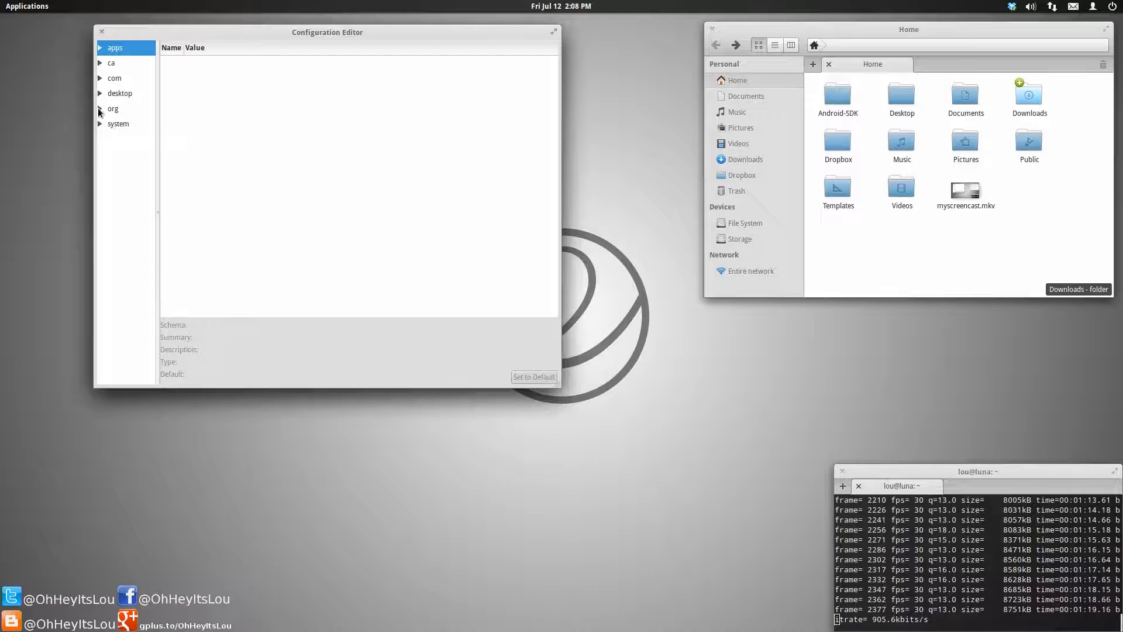
left_click(100, 107)
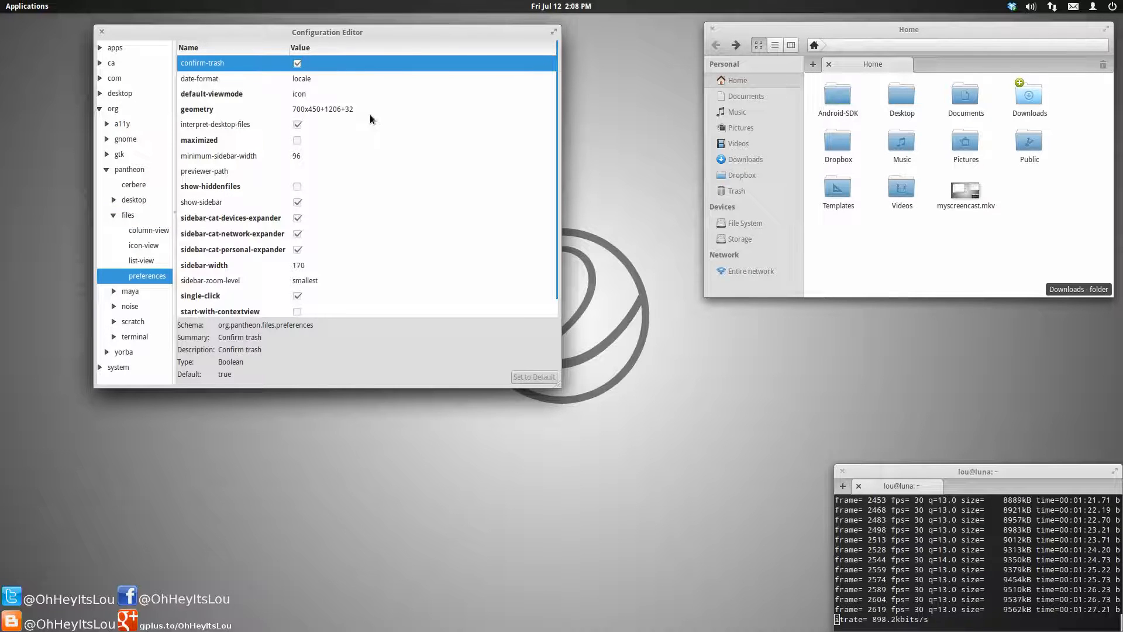
scroll("down", 3)
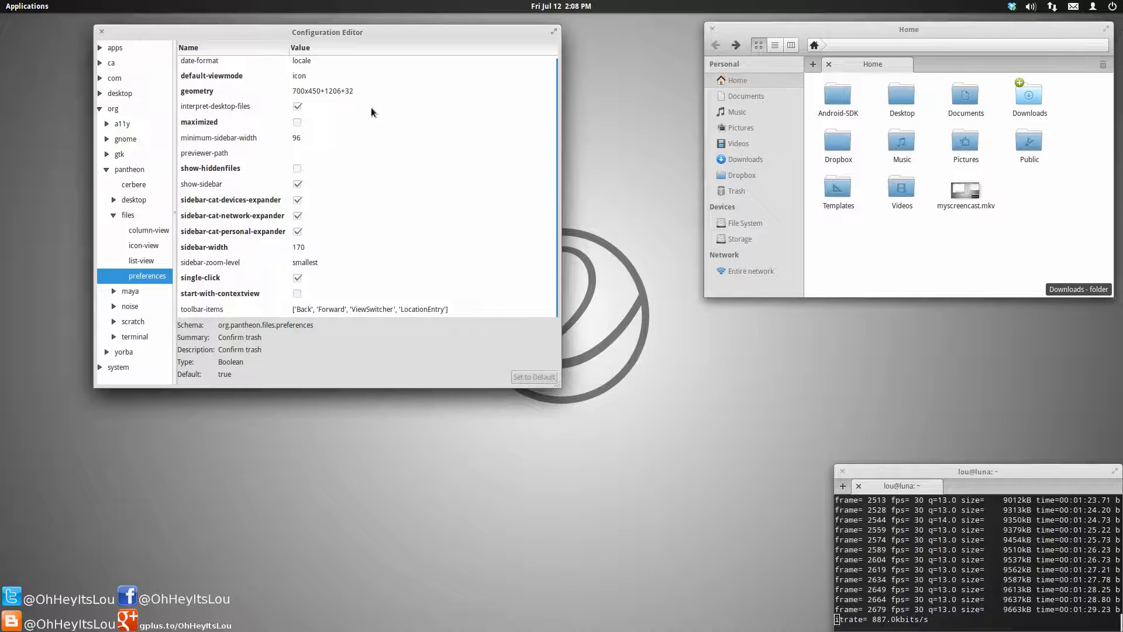
Select the single-click key and switch it off for Files.
left_click(200, 278)
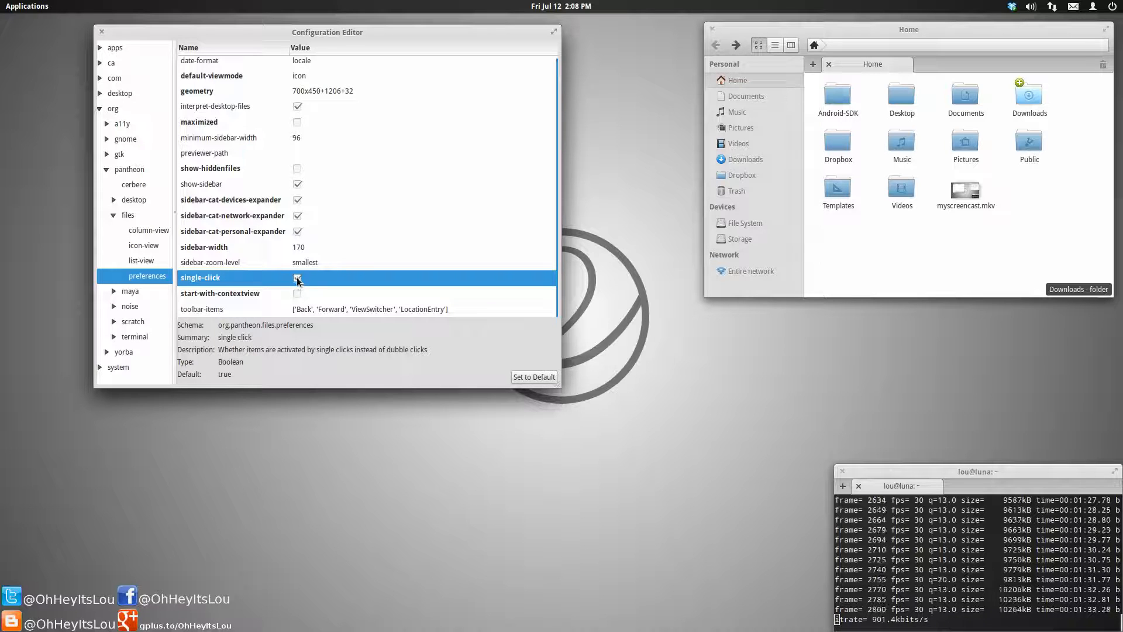
left_click(298, 278)
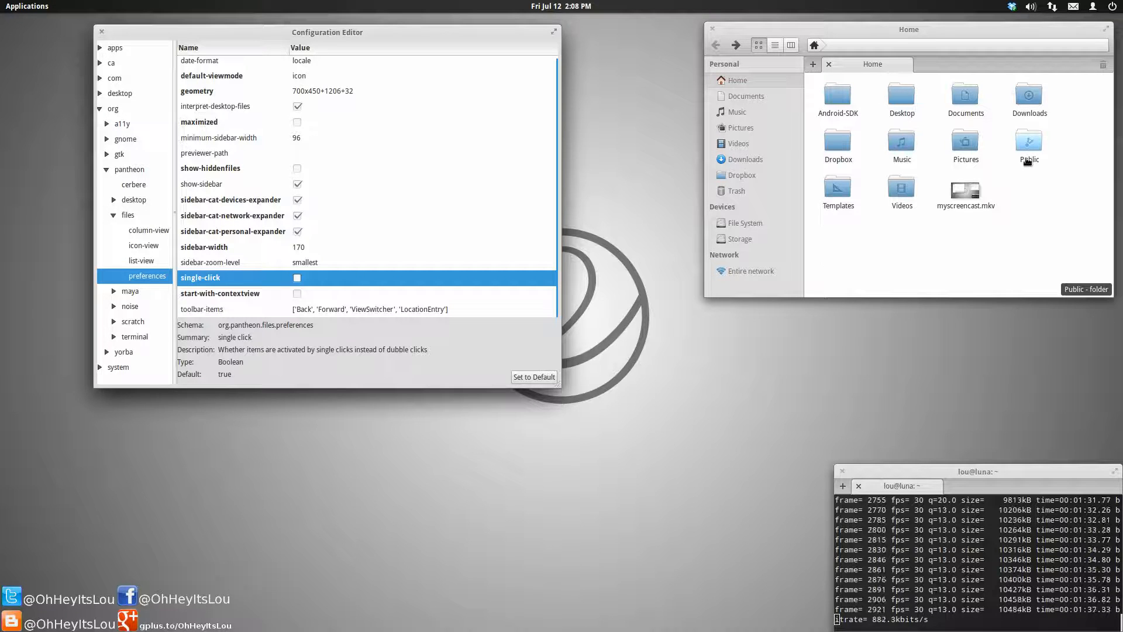
Verify one click only selects Public, double-click to enter it, and go back to Home.
left_click(1029, 140)
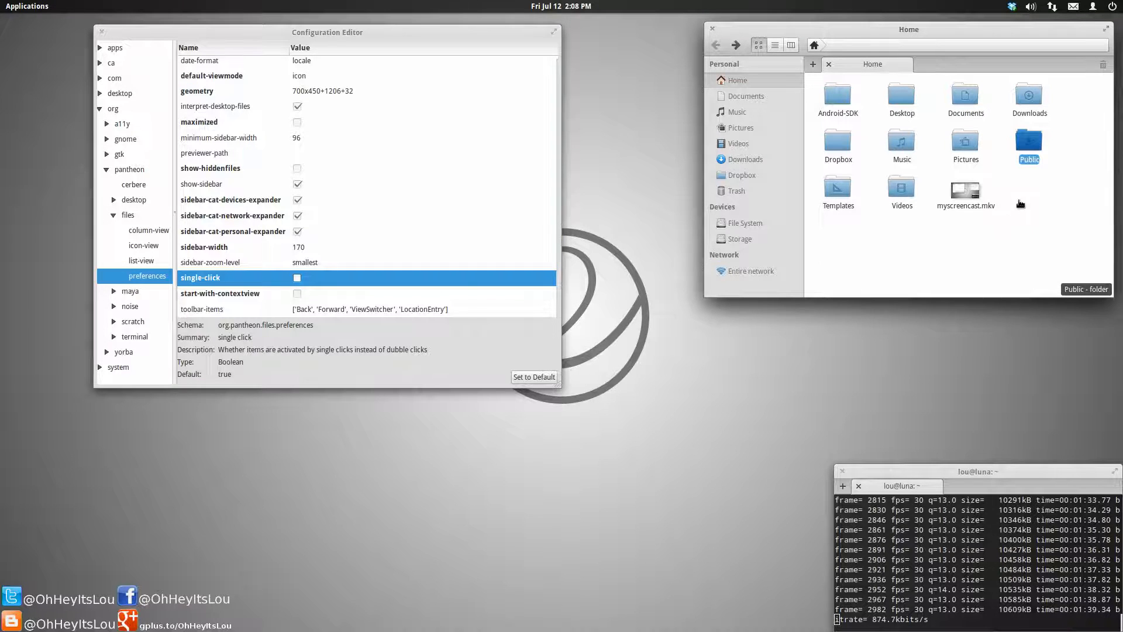
double_click(1028, 139)
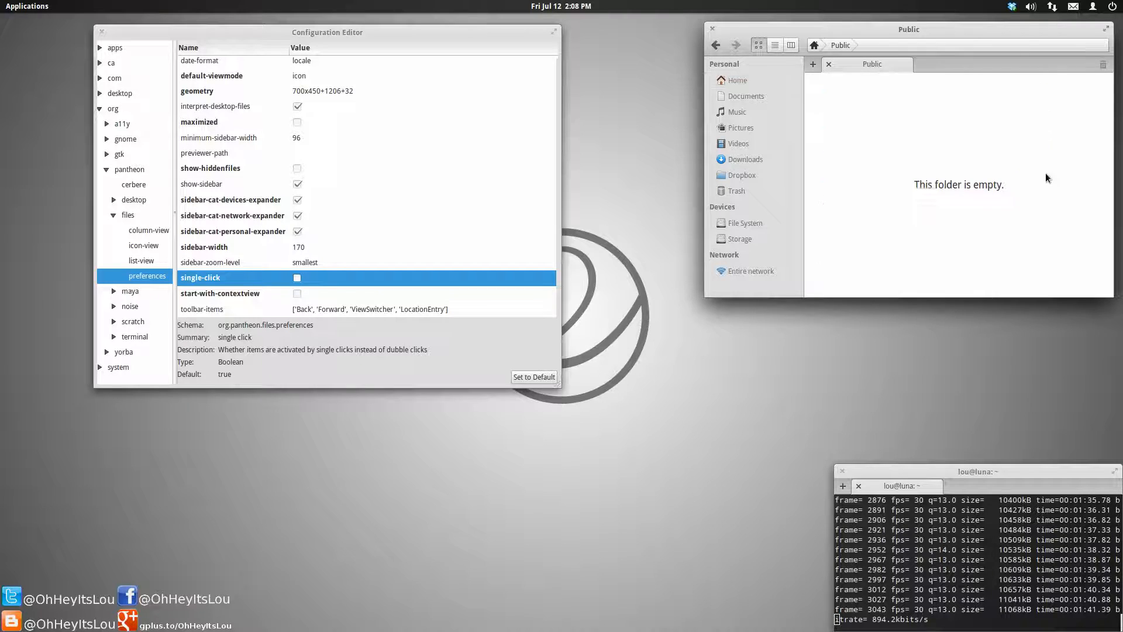
left_click(733, 79)
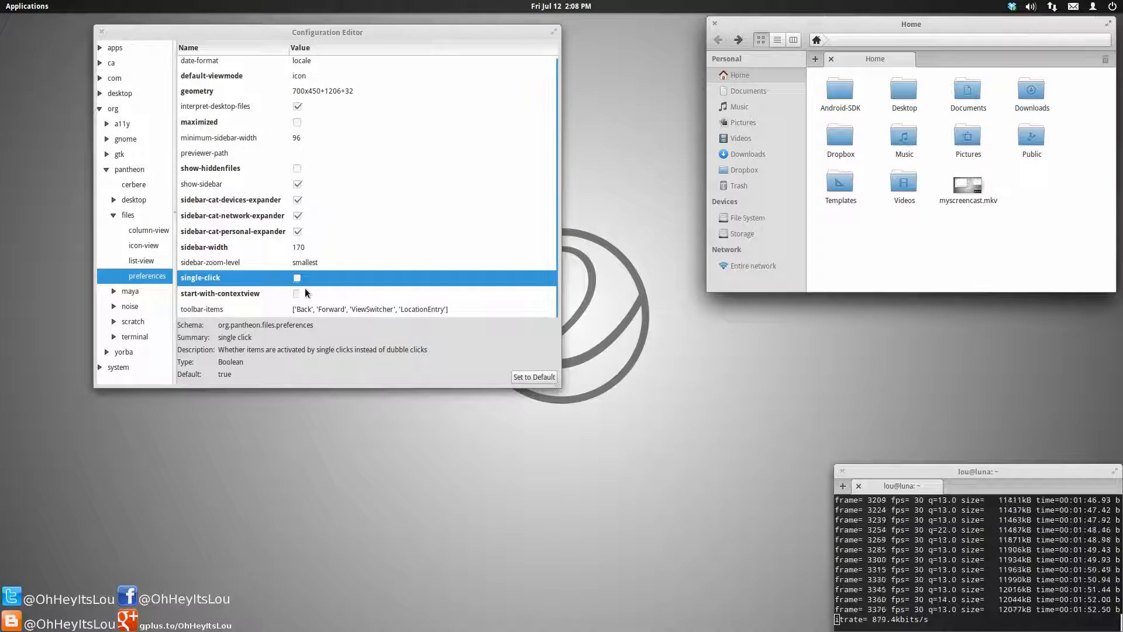
Switch single-click back on and confirm a single click on Public reacts in Files.
left_click(297, 278)
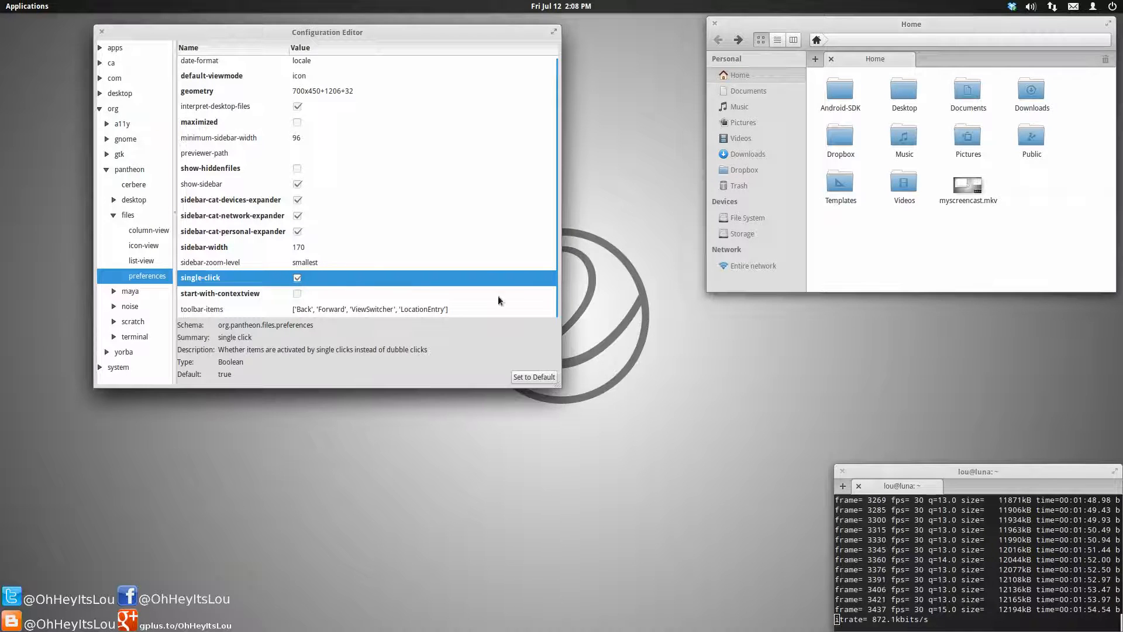
left_click(1031, 139)
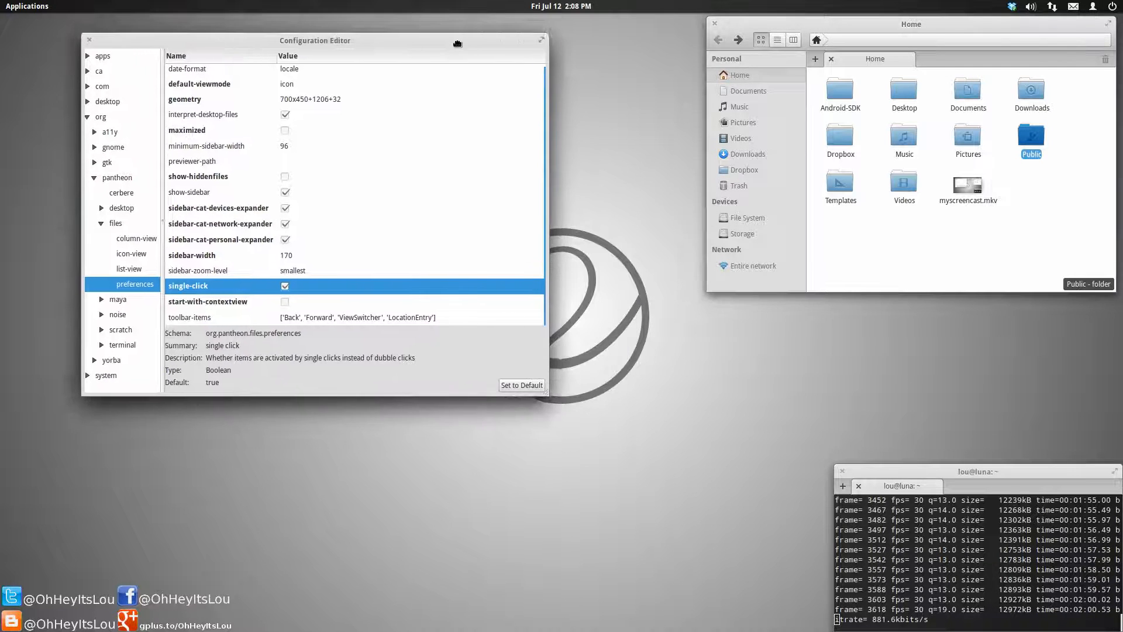
Shift the Configuration Editor further left and close it, leaving Files on Home.
left_click_drag(313, 40, 241, 30)
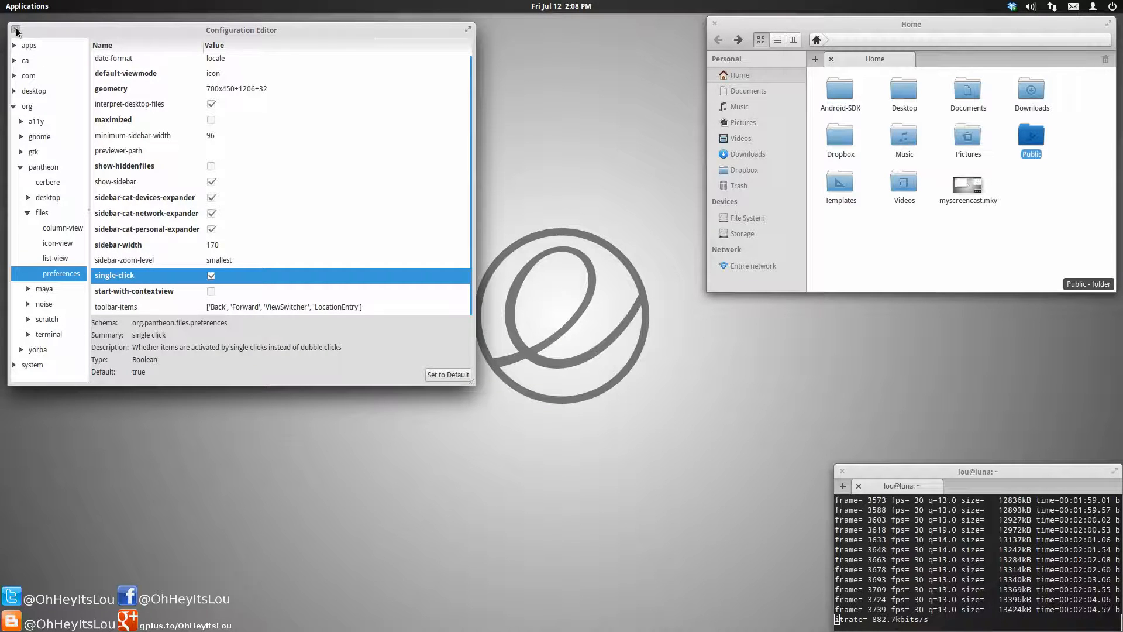
left_click(15, 29)
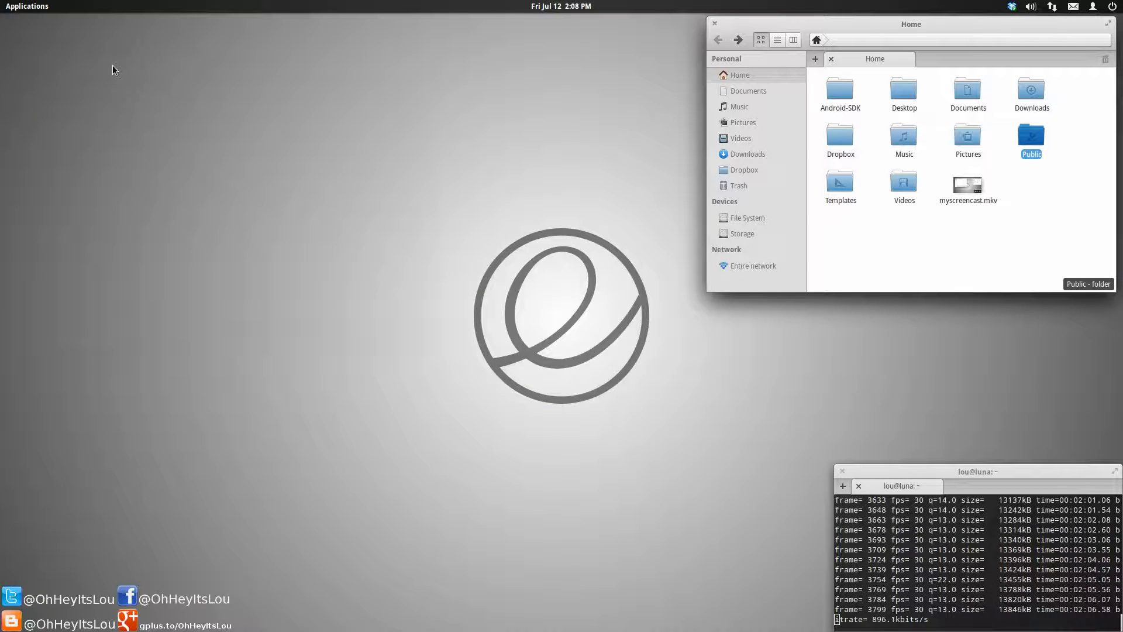